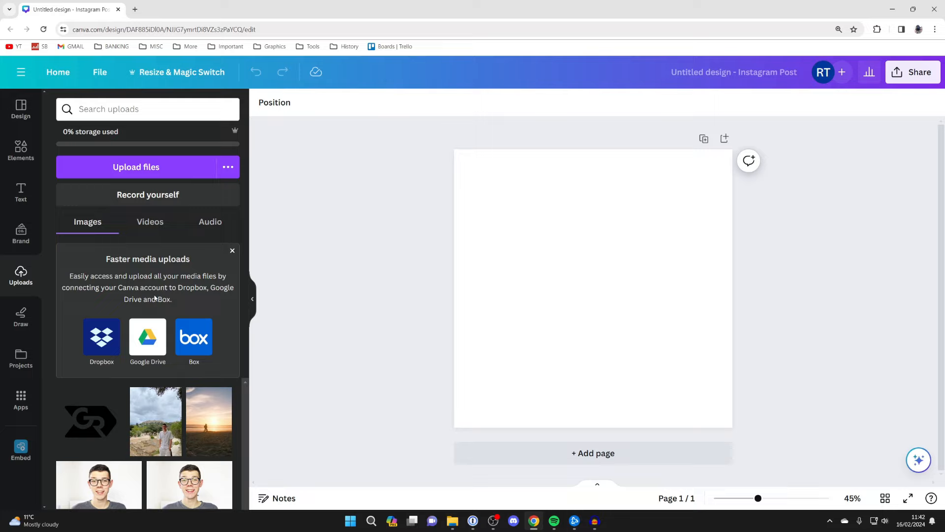
mouse_move(128, 423)
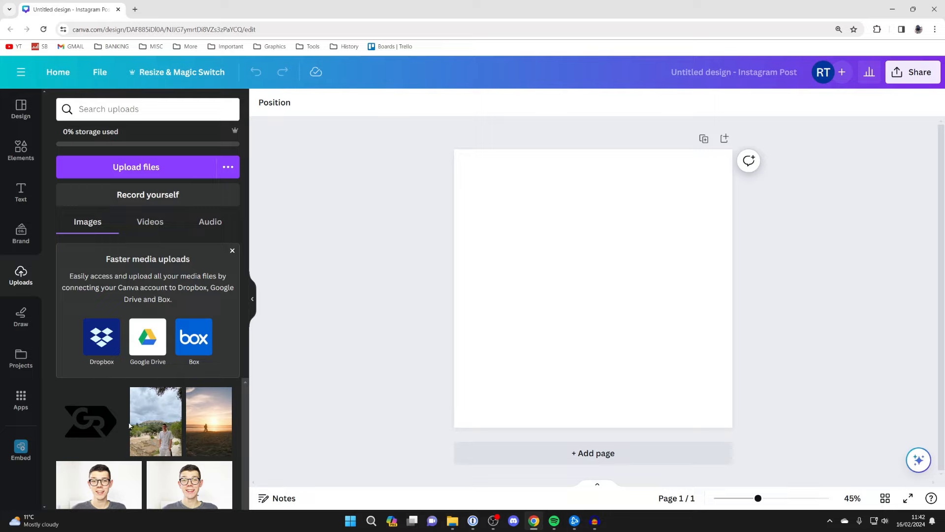
mouse_move(98, 421)
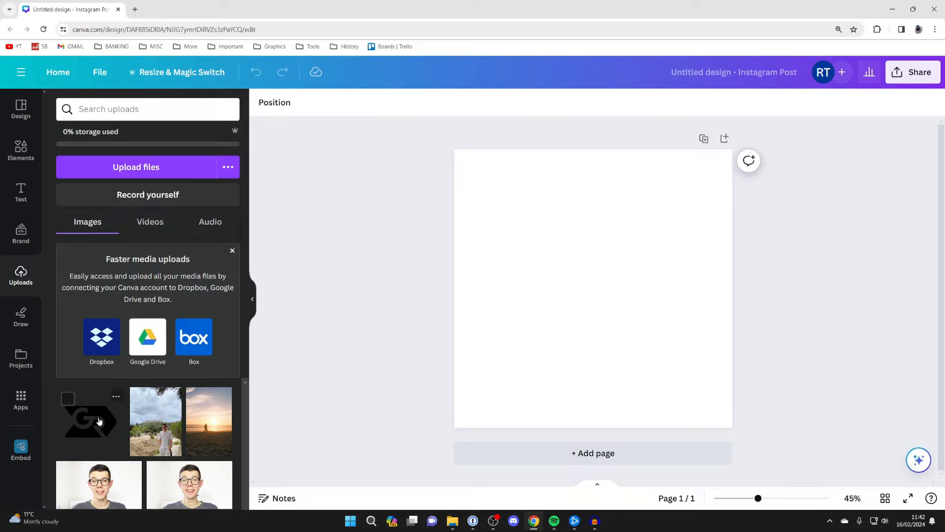
- Add the uploaded black GR logo and drag it toward the centre of the post
left_click(90, 421)
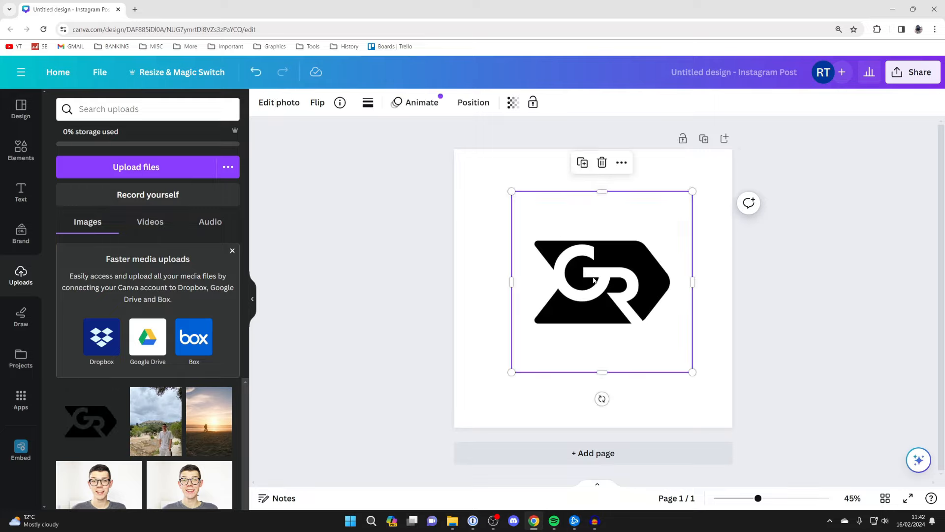
left_click_drag(600, 281, 594, 288)
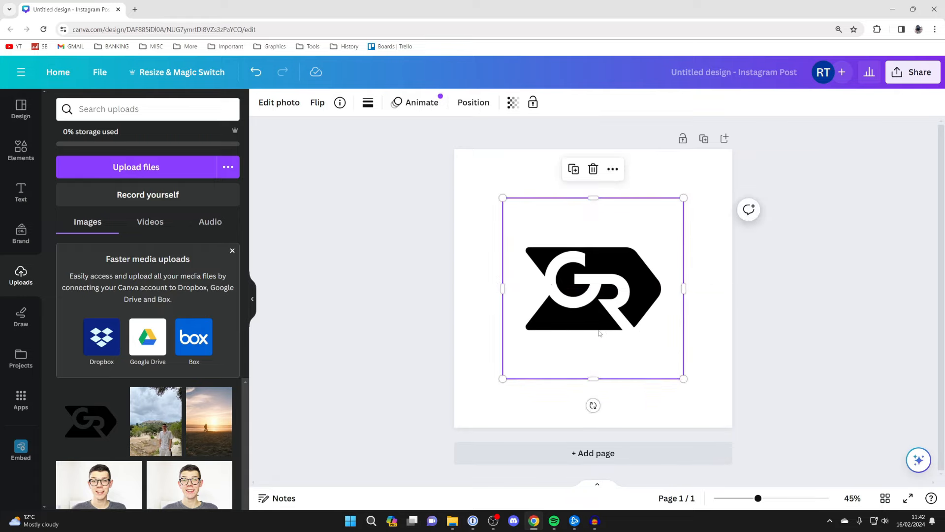
mouse_move(615, 284)
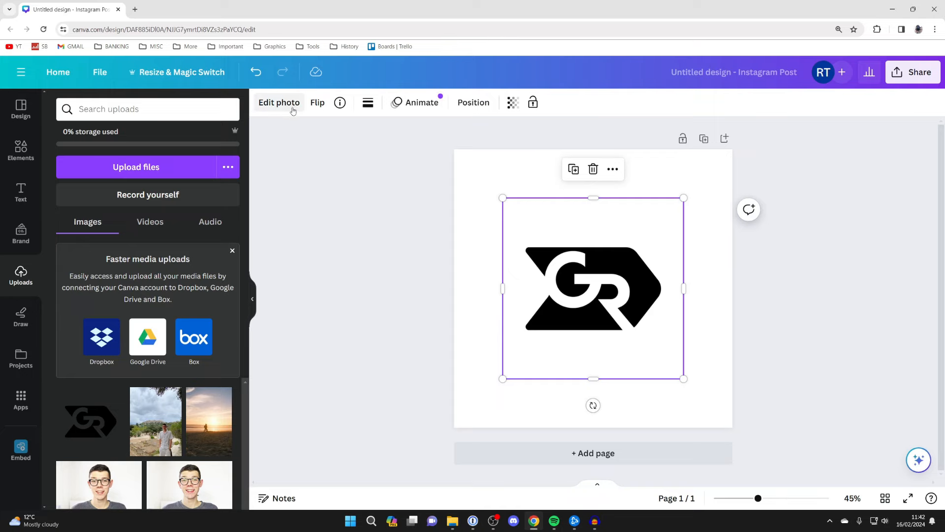
- Open Edit photo for the logo and choose the Duotone effect from Effects
left_click(278, 102)
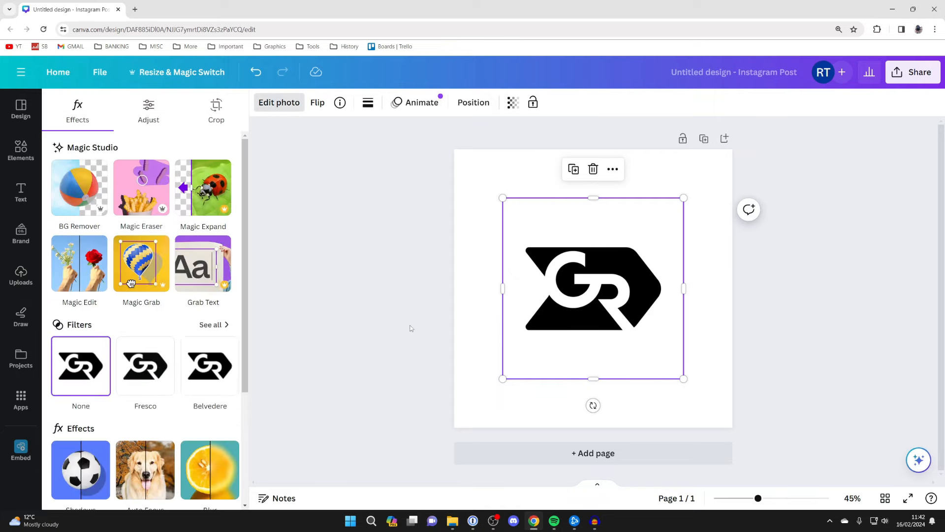
scroll("down", 3)
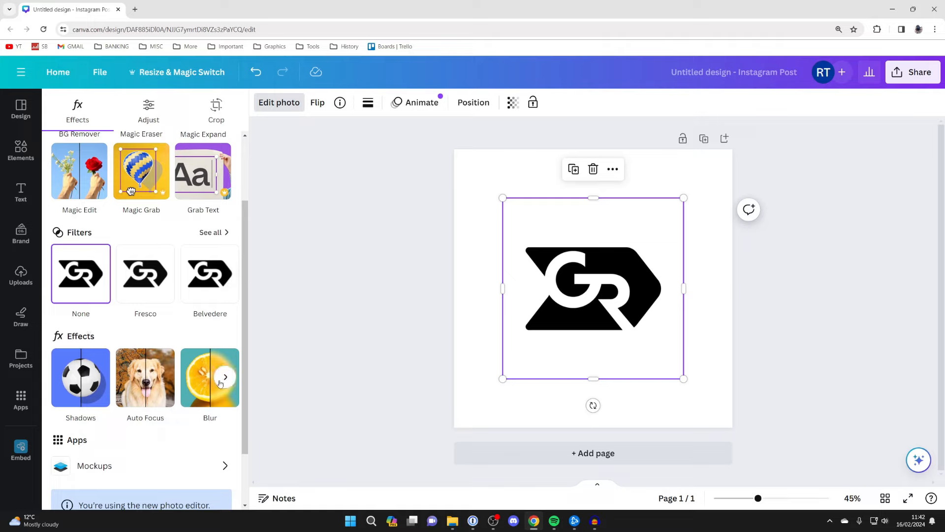
left_click(226, 377)
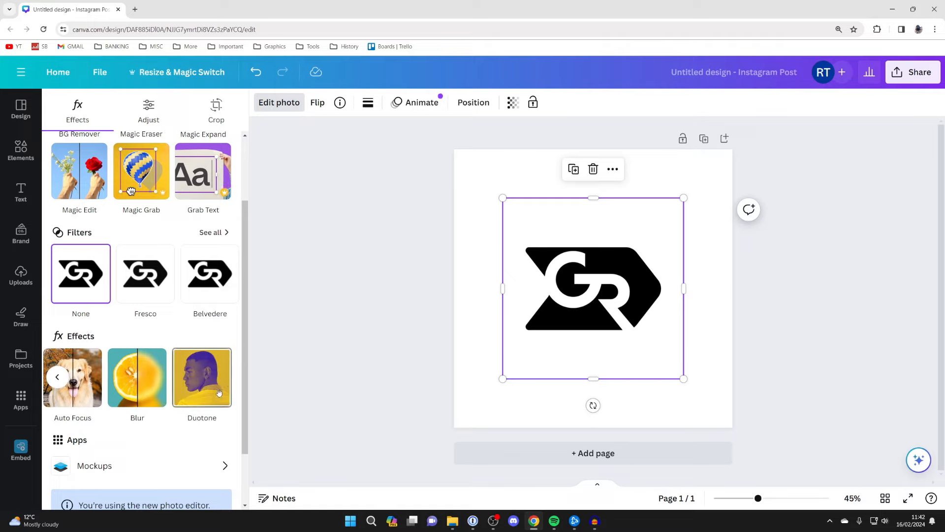
left_click(201, 377)
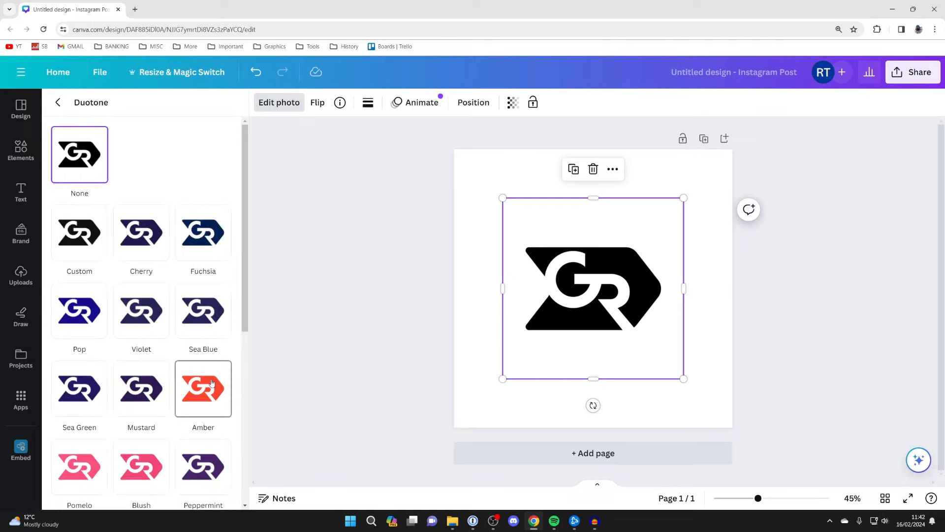
- Apply the Amber duotone preset to recolour the GR logo orange-red
scroll("down", 3)
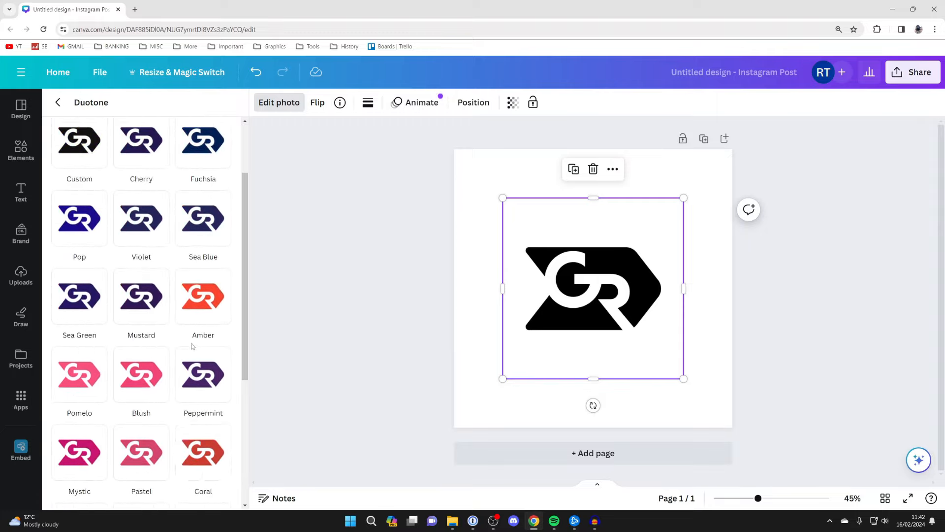
left_click(203, 296)
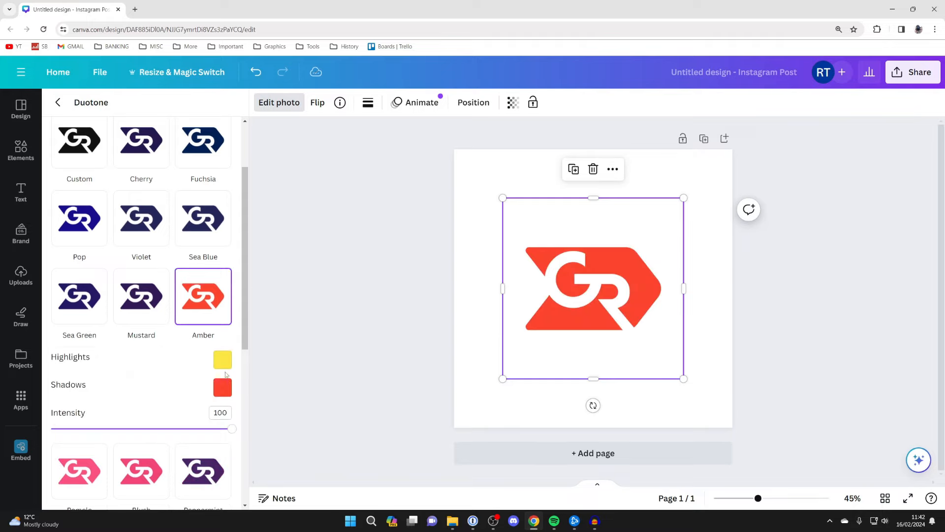
mouse_move(222, 360)
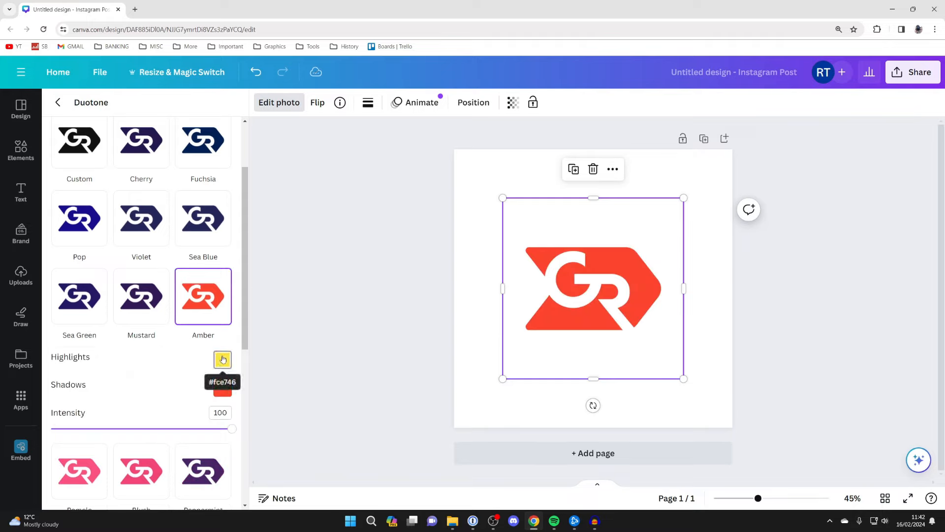
- Set the duotone Shadows to bright red and Highlights to white, then reselect the logo
left_click(223, 359)
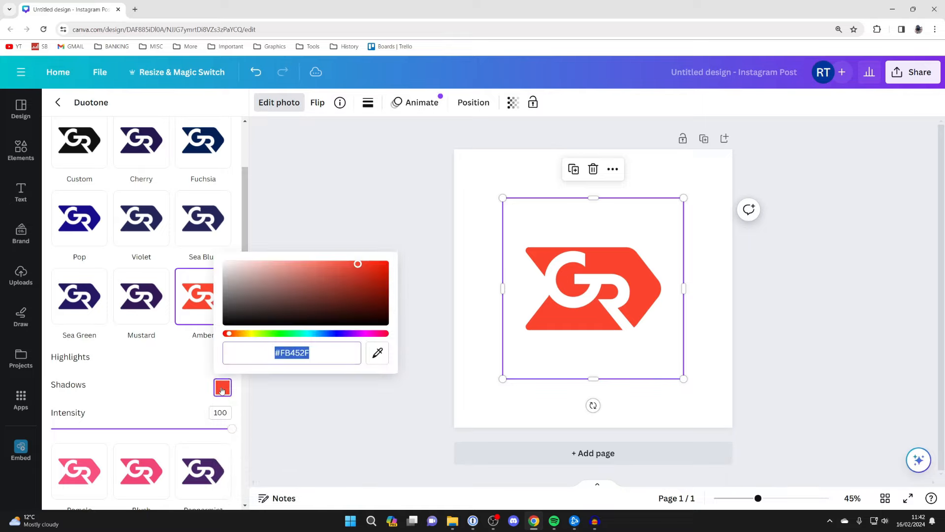
left_click(341, 297)
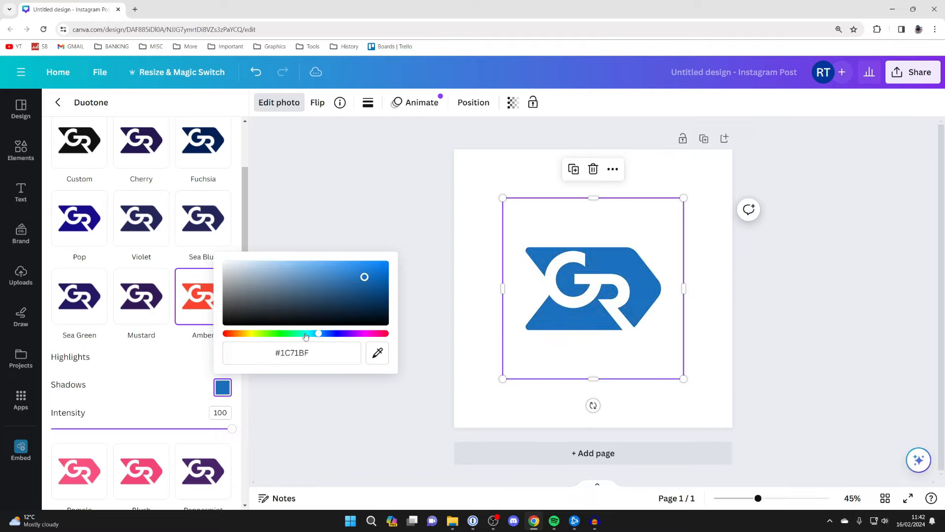
left_click_drag(317, 333, 385, 334)
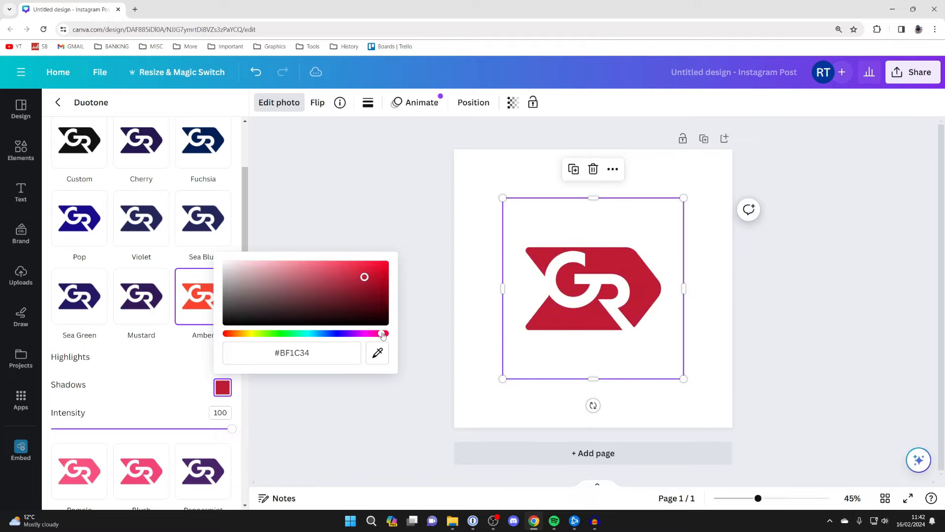
left_click(385, 265)
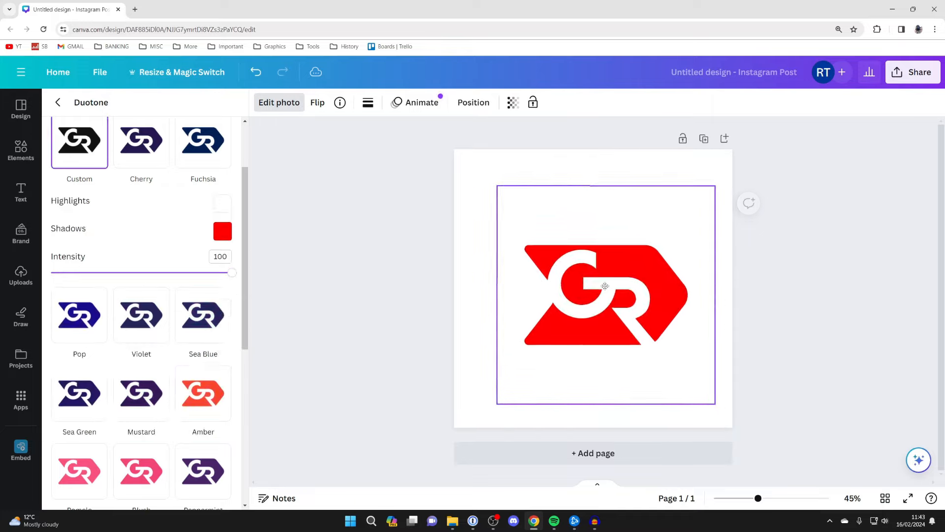
left_click(604, 286)
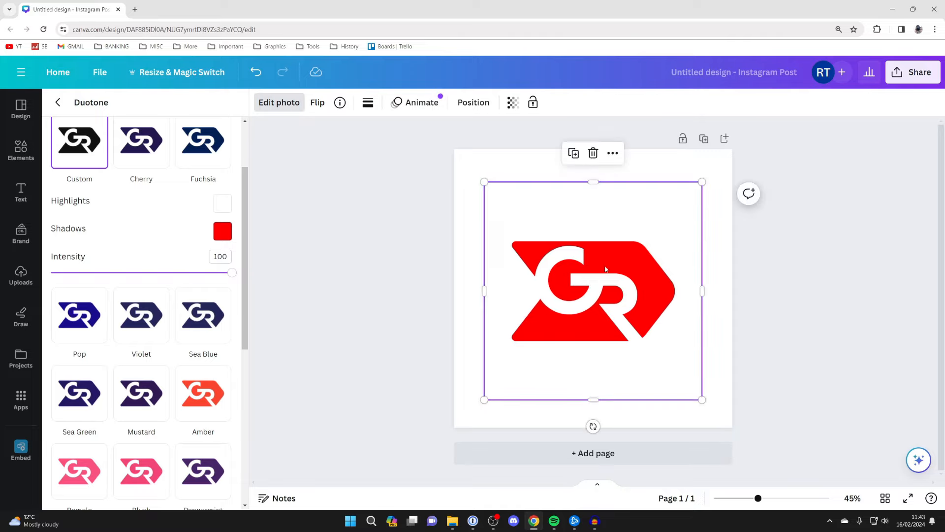